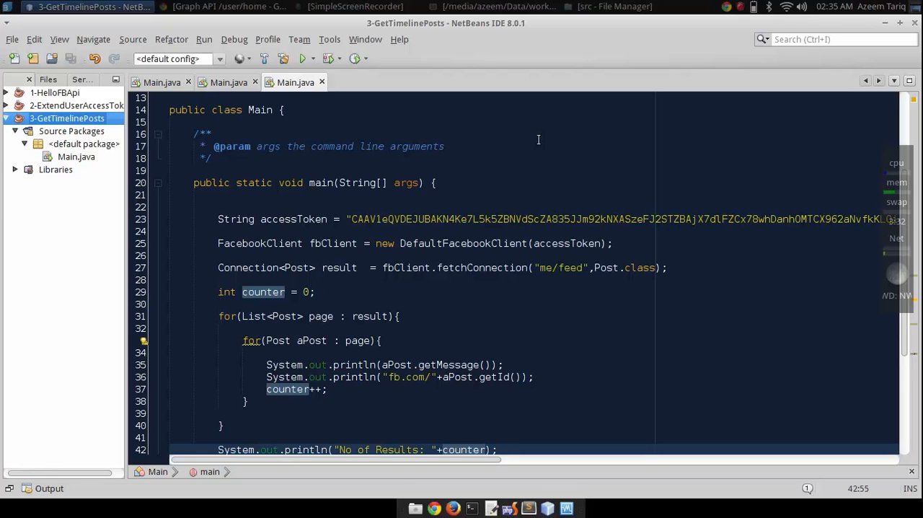
Create a new Java Application project named '4-GetHomePosts'.
click(496, 449)
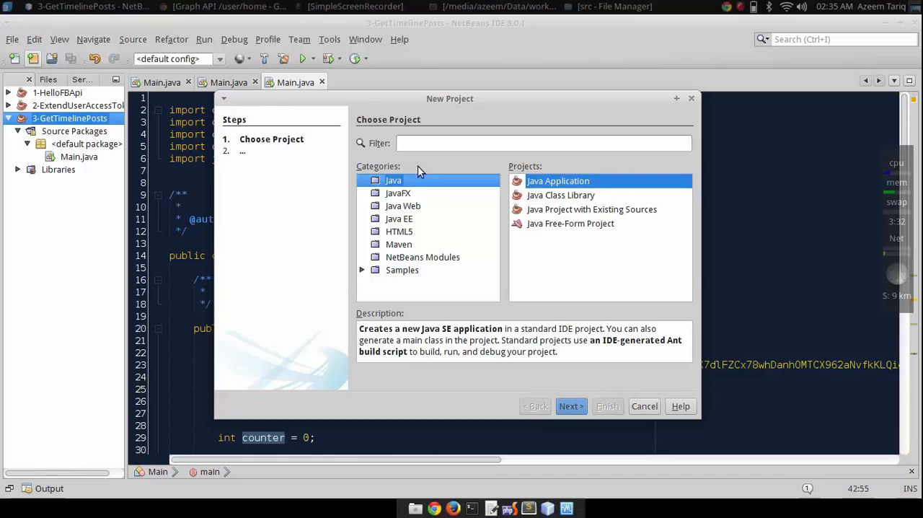
click(571, 406)
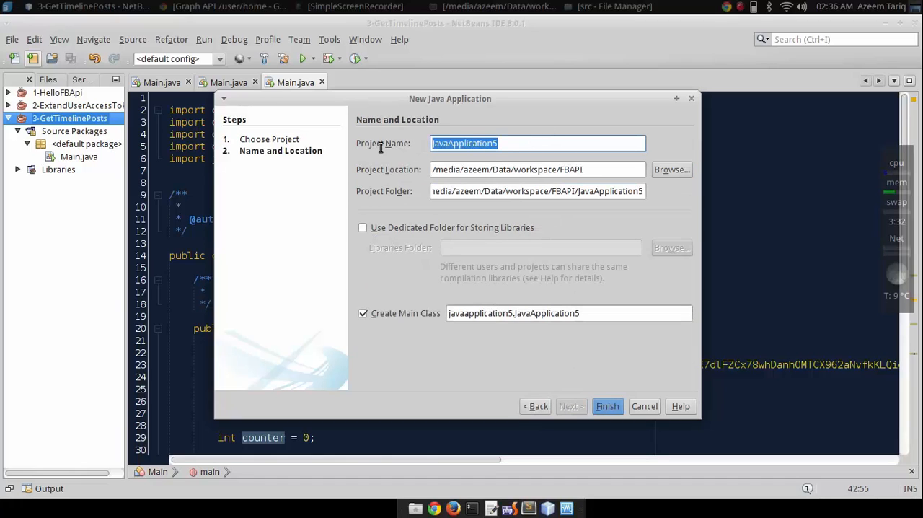
text(4-)
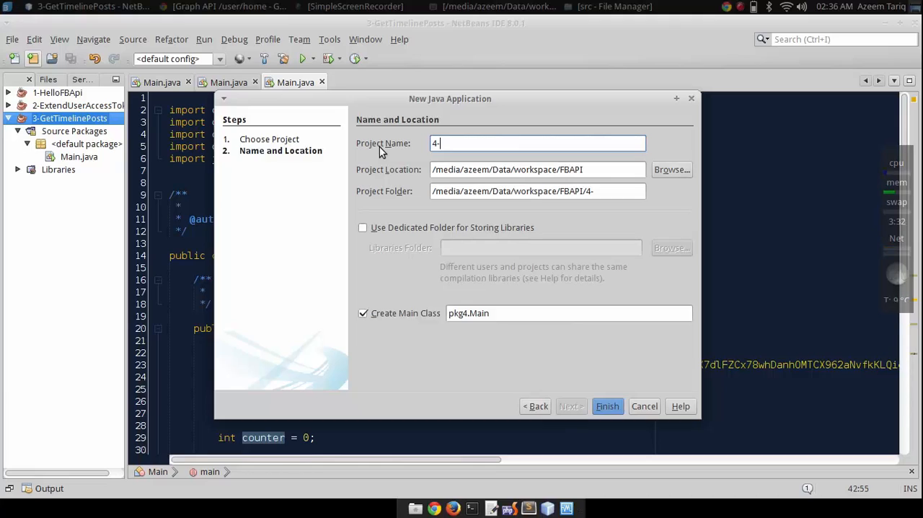
text(Get)
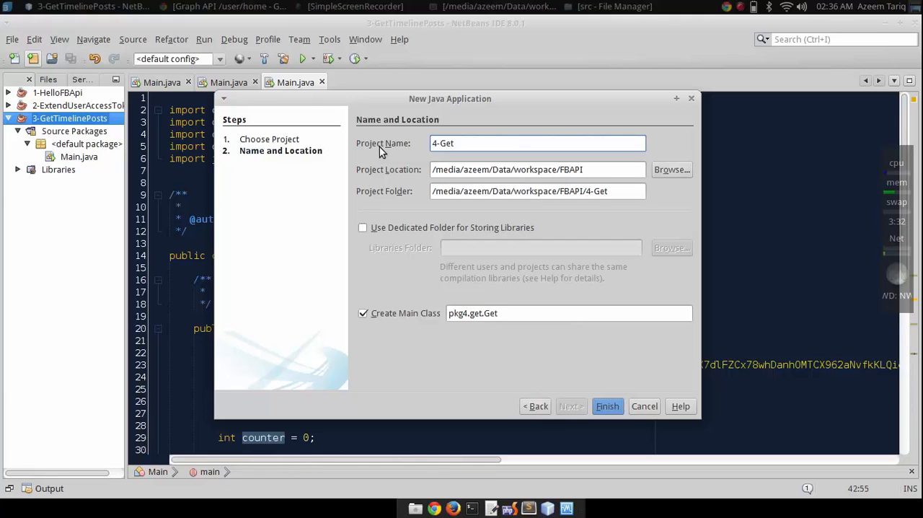
text(Home)
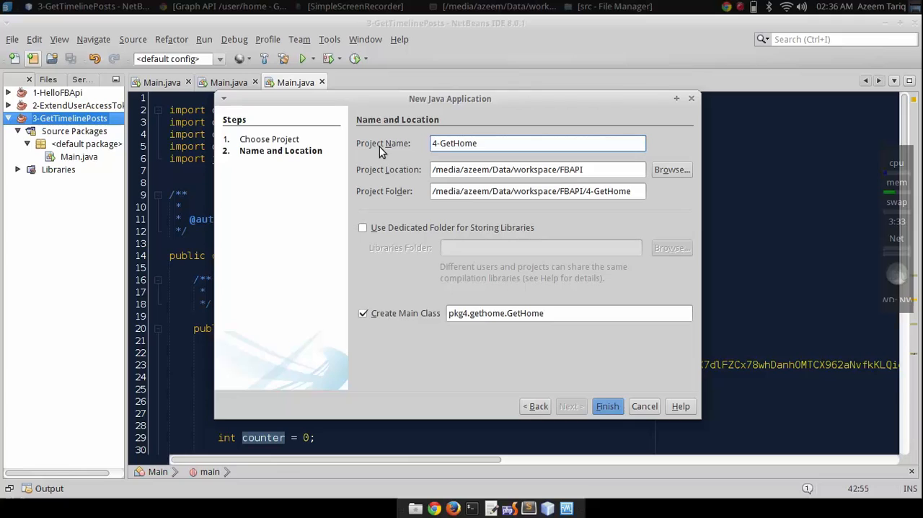
text(Poss)
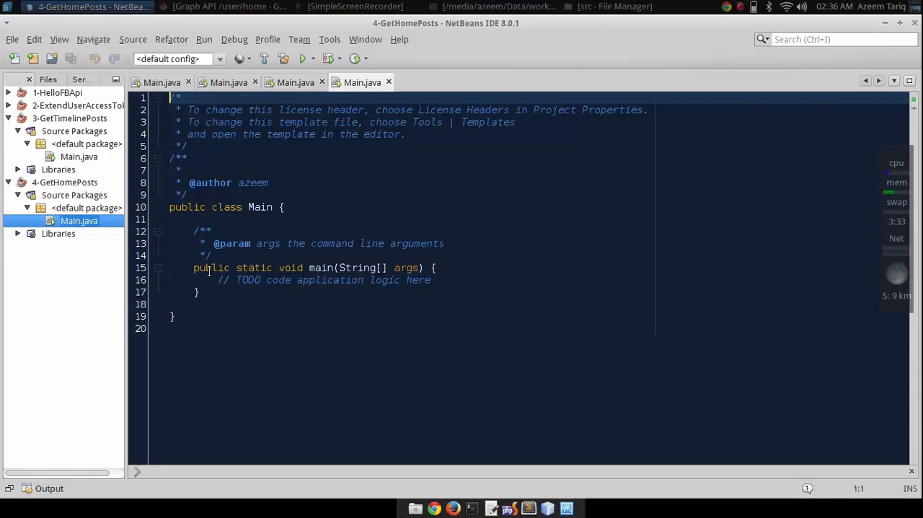
Add restfb-1.18.0.jar to the project's libraries via Project Properties.
right_click(65, 182)
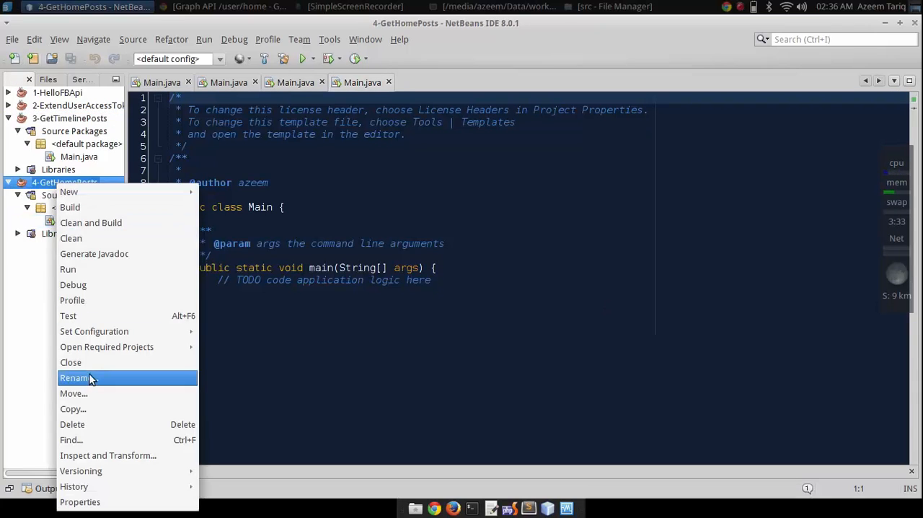
click(80, 501)
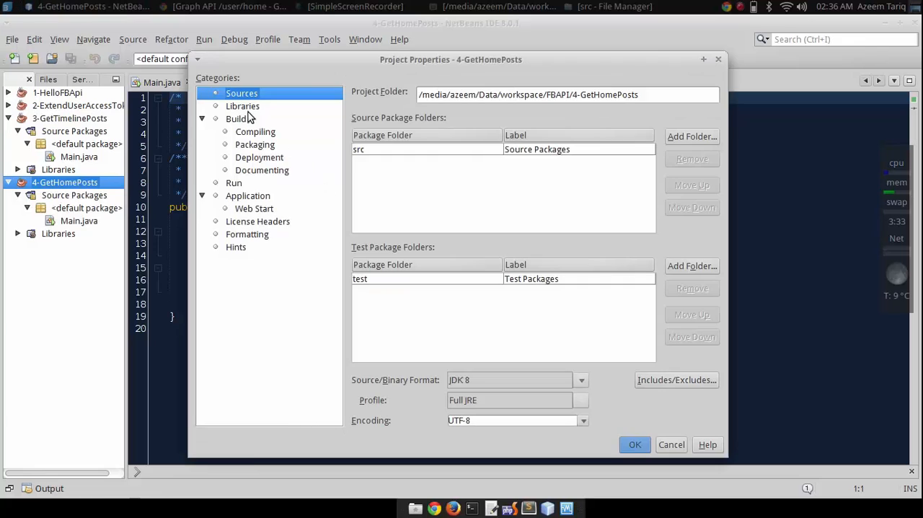
click(243, 106)
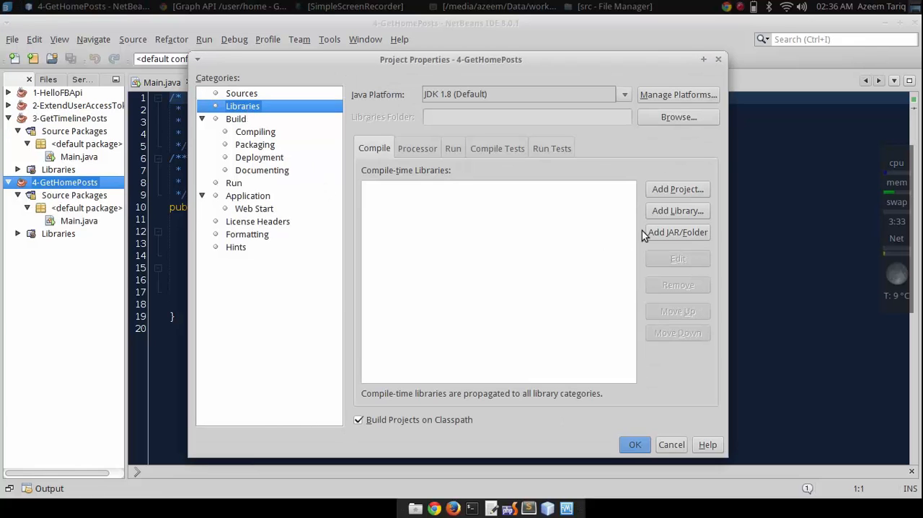
click(678, 231)
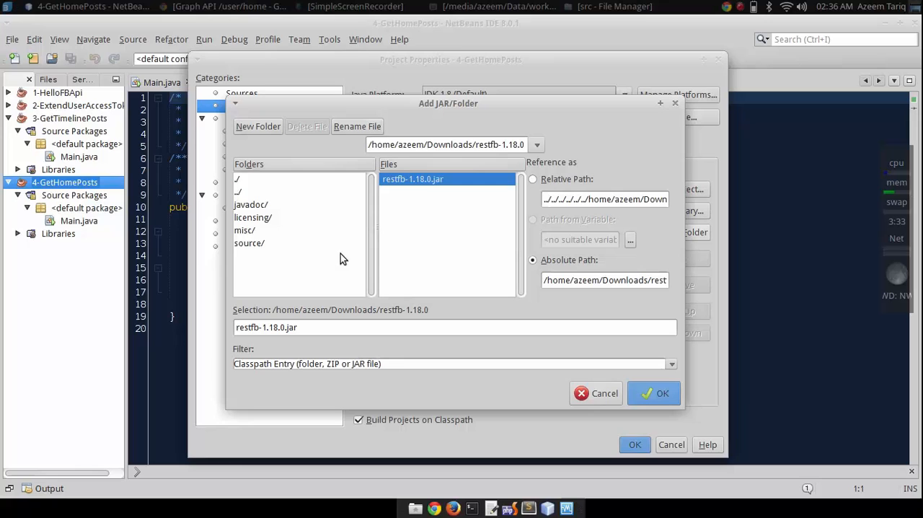
click(661, 393)
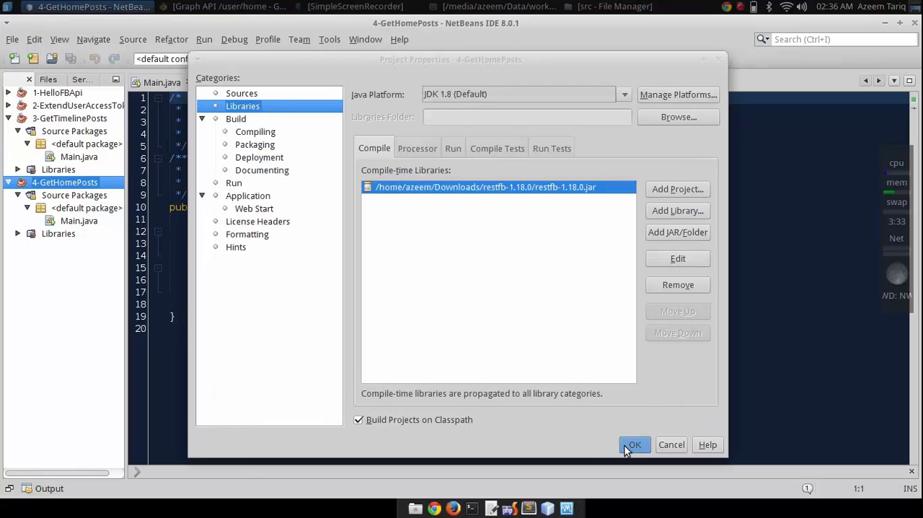
click(634, 444)
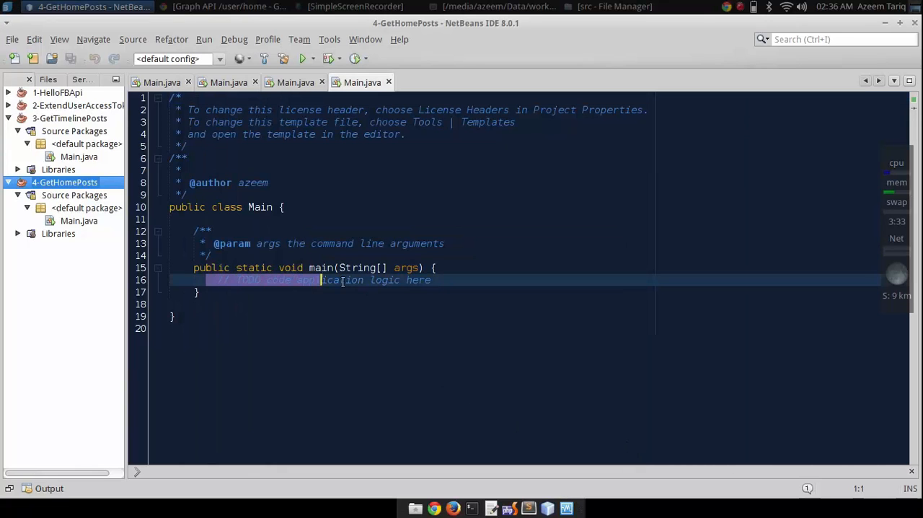
Paste the RestFB post-fetching code into main, resolve imports, and query 'me/home'.
click(78, 157)
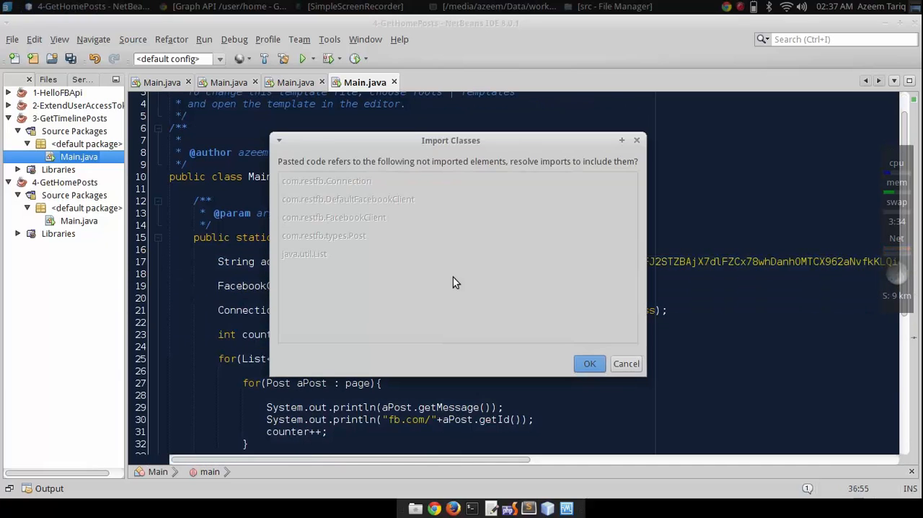
click(590, 363)
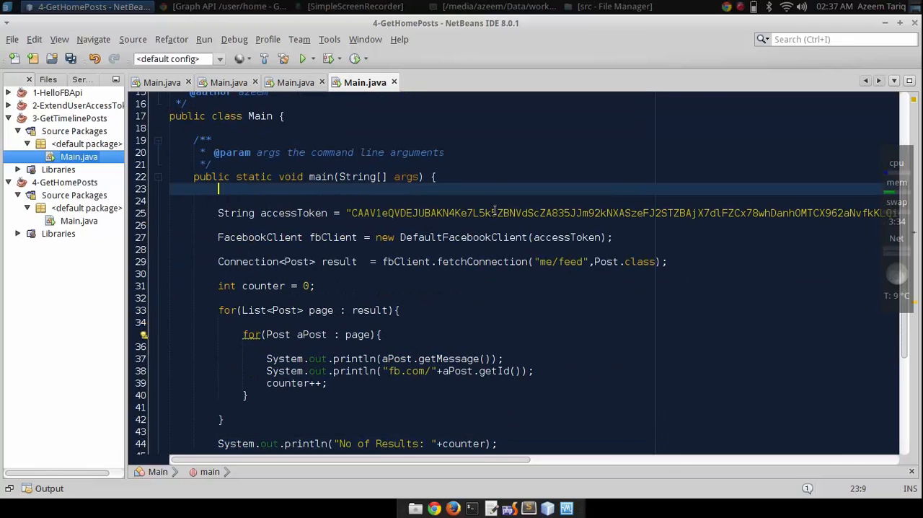
scroll(down, 3)
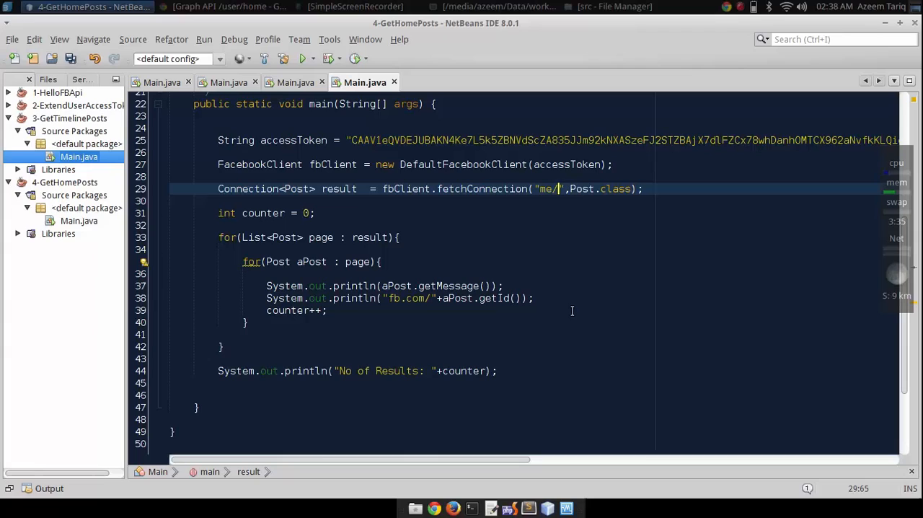
text(home)
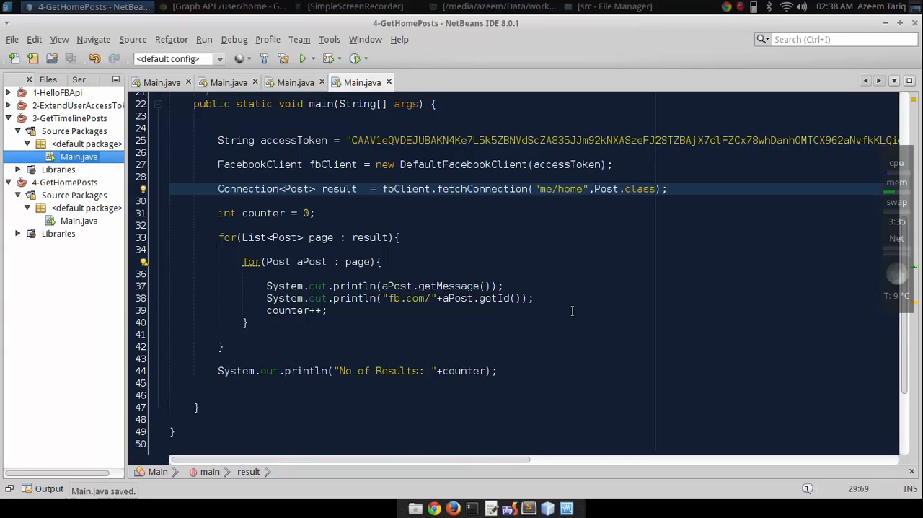
Run 4-GetHomePosts and see the read_stream OAuthException in Output.
click(303, 58)
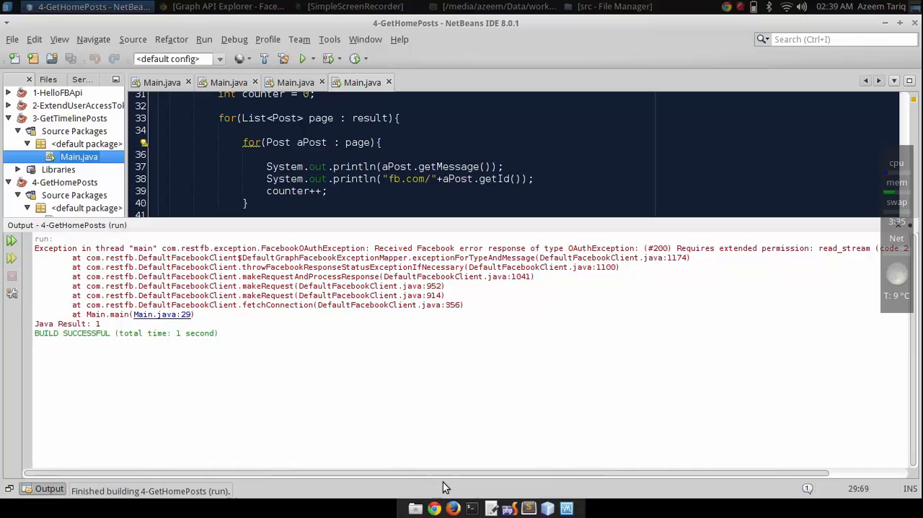
mouse_move(429, 476)
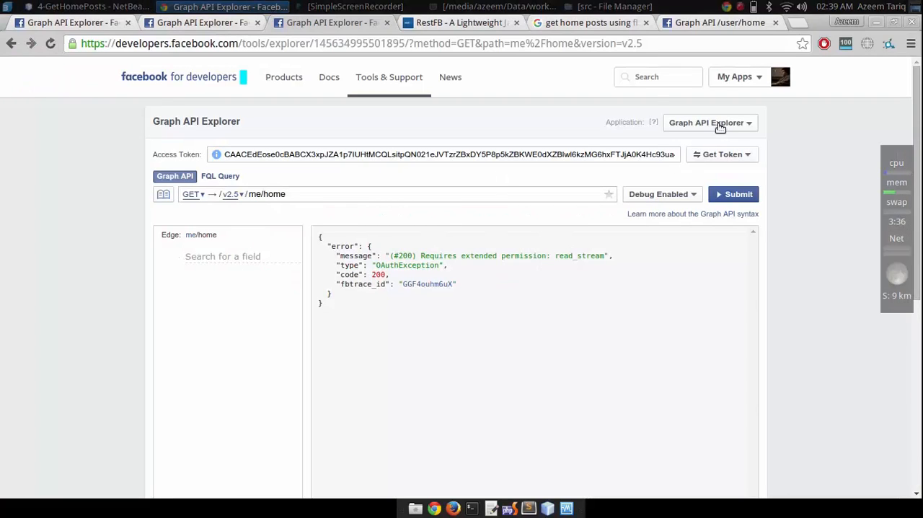
Switch the explorer to YT API Tut and cancel the permissions dialog.
click(710, 122)
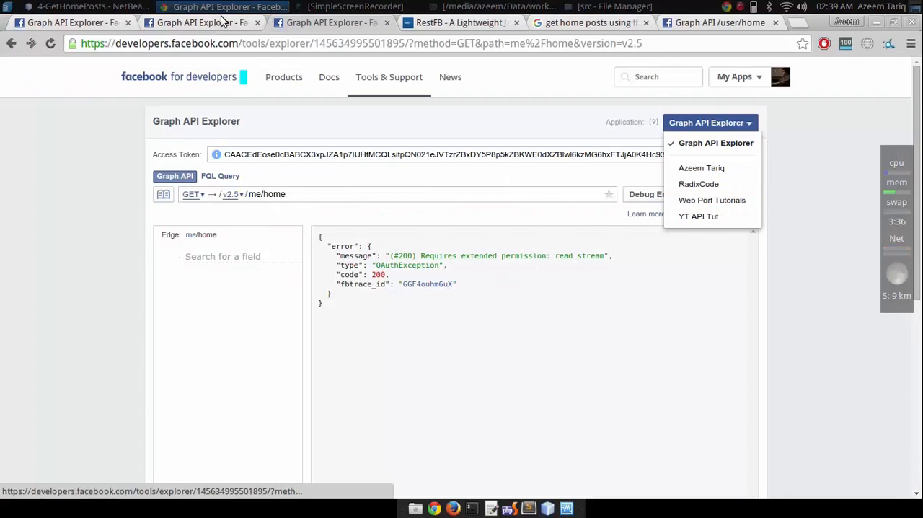
click(698, 216)
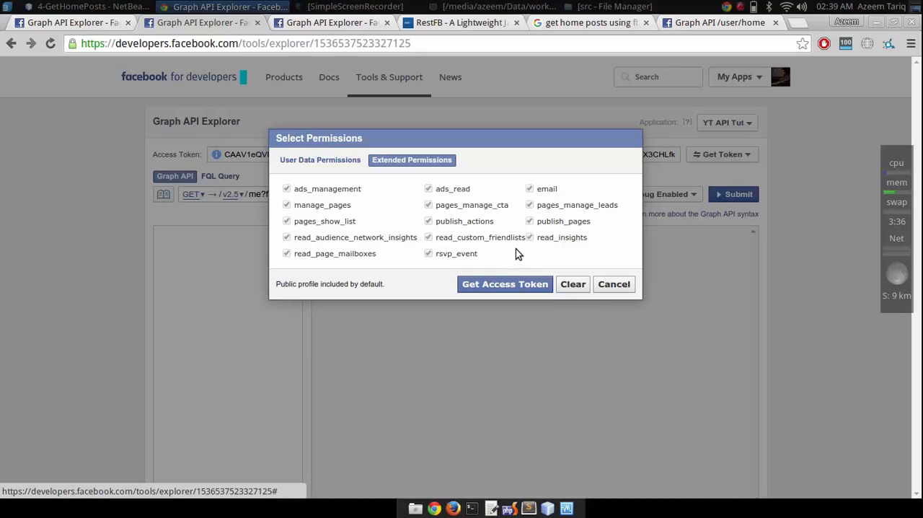
mouse_move(516, 249)
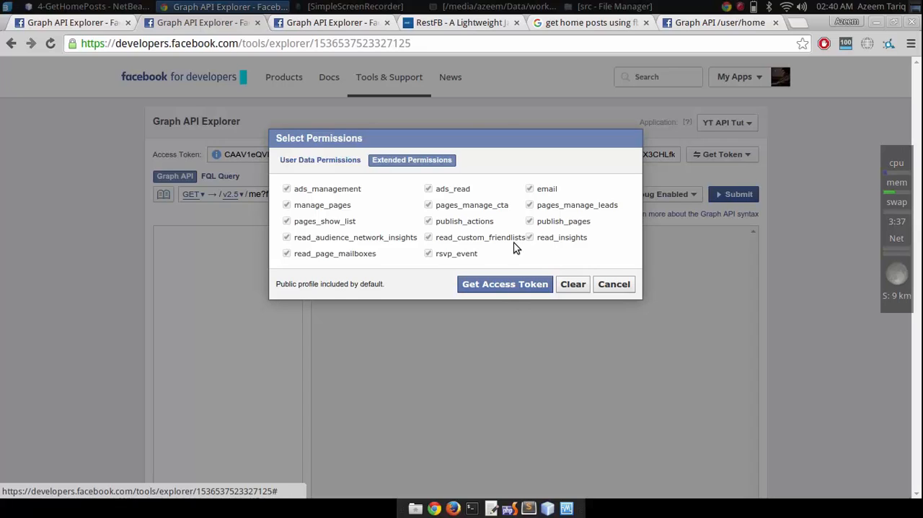
mouse_move(516, 245)
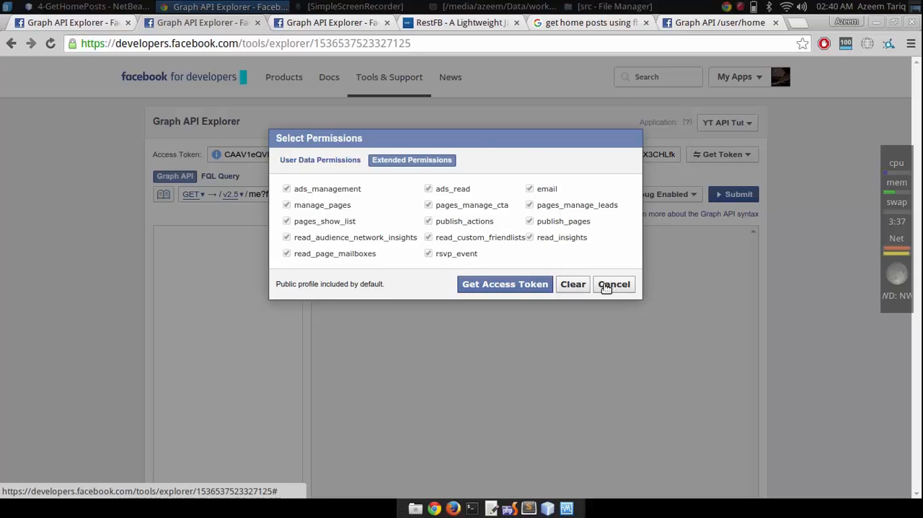
click(614, 283)
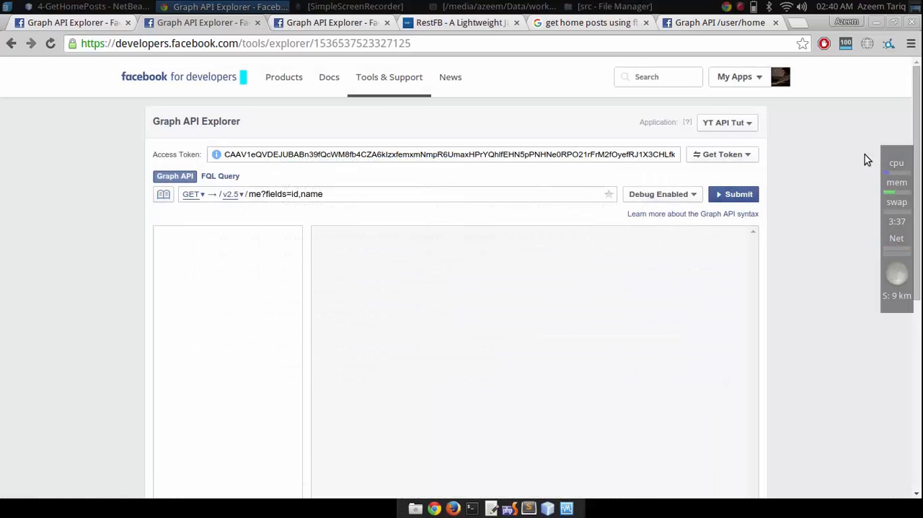
Switch back to the Graph API Explorer app and request a new user access token.
click(726, 121)
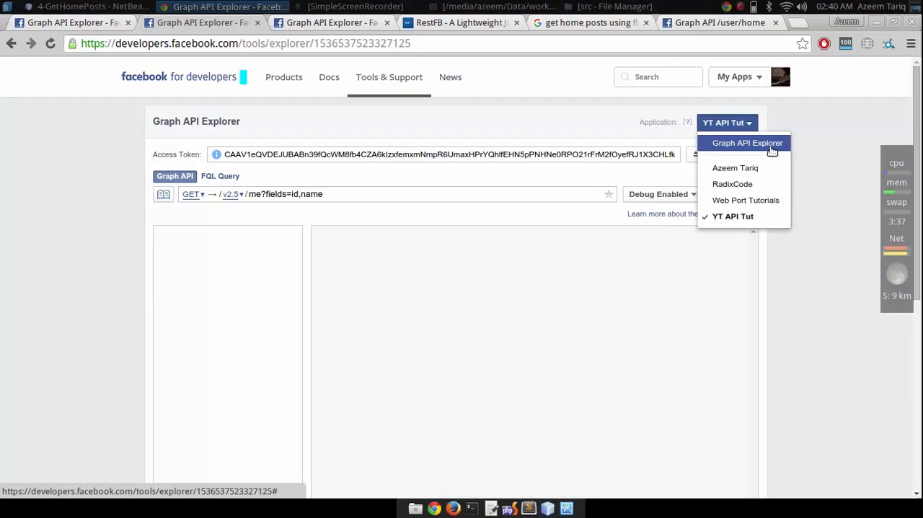
click(747, 143)
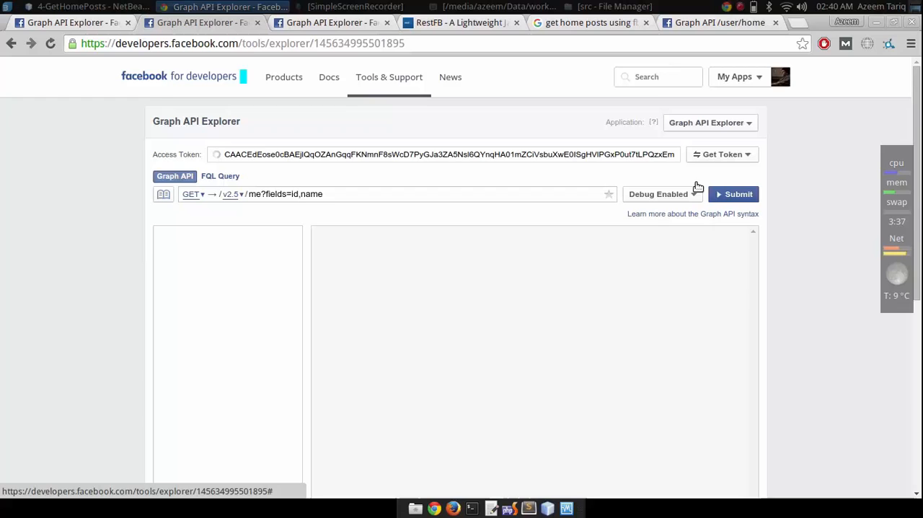
click(722, 154)
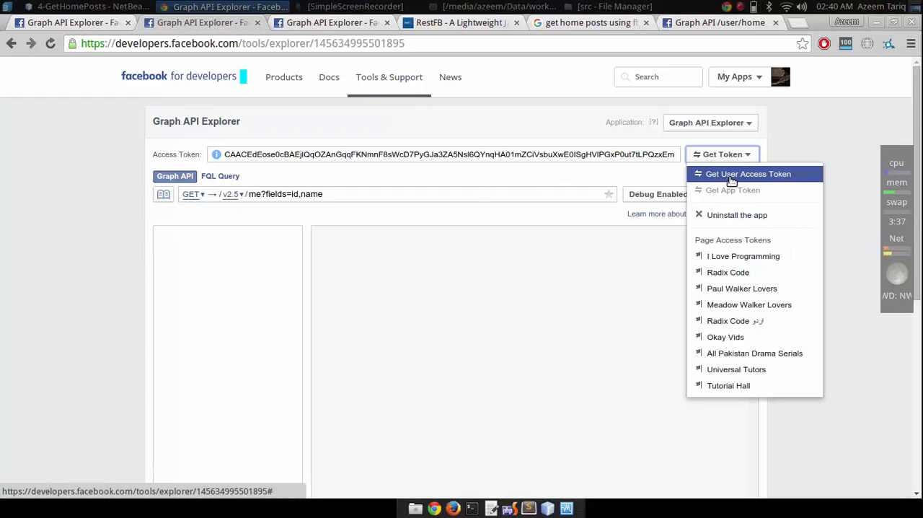
click(748, 174)
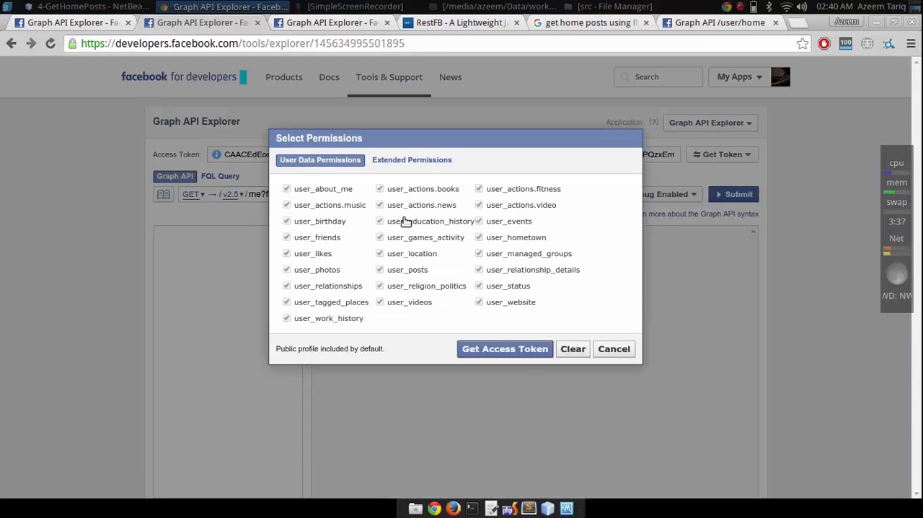
click(504, 349)
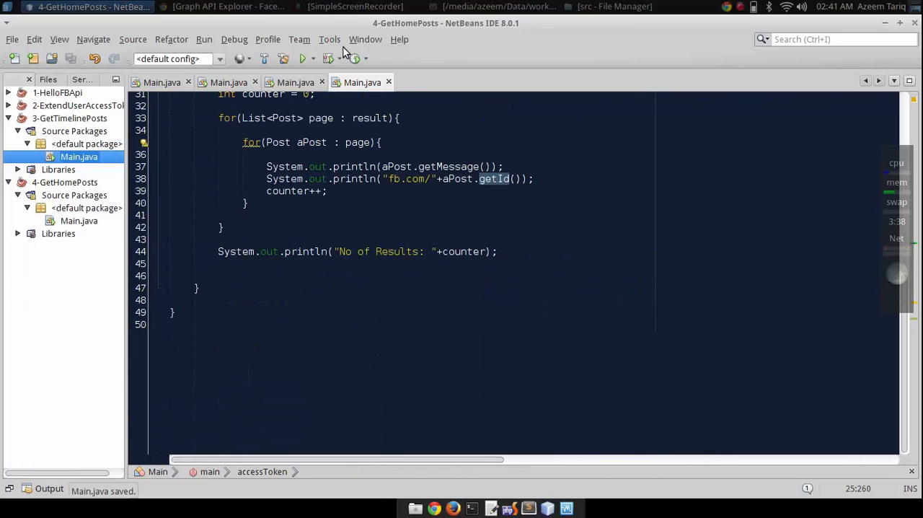
Rerun the project to print home-feed posts with fb.com links, stop it, return to the browser.
click(302, 59)
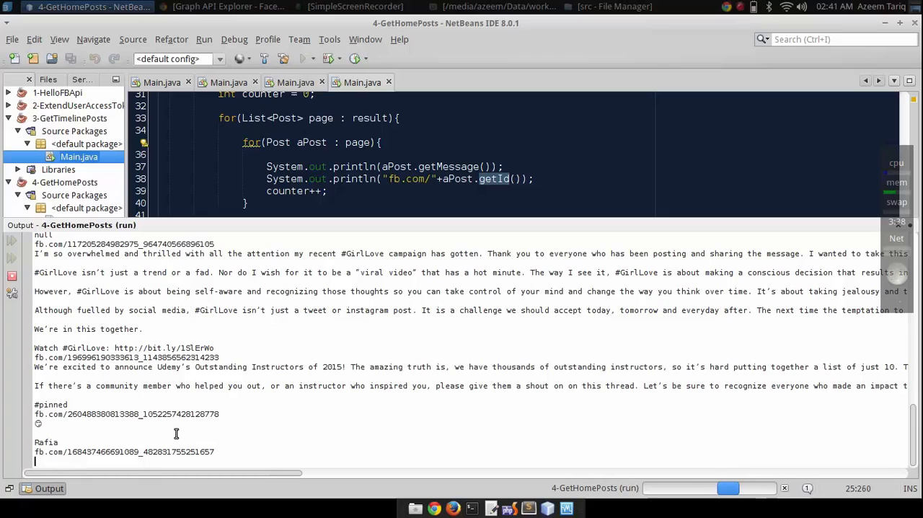
mouse_move(208, 385)
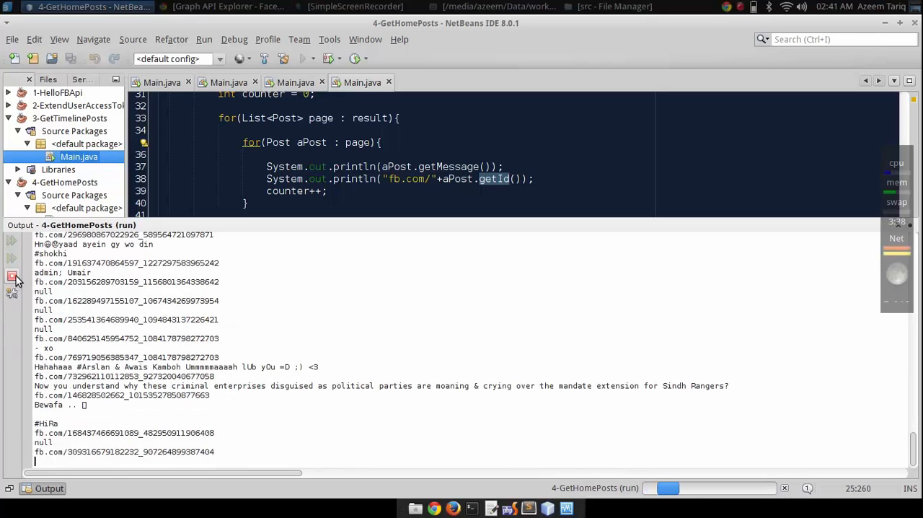
click(12, 278)
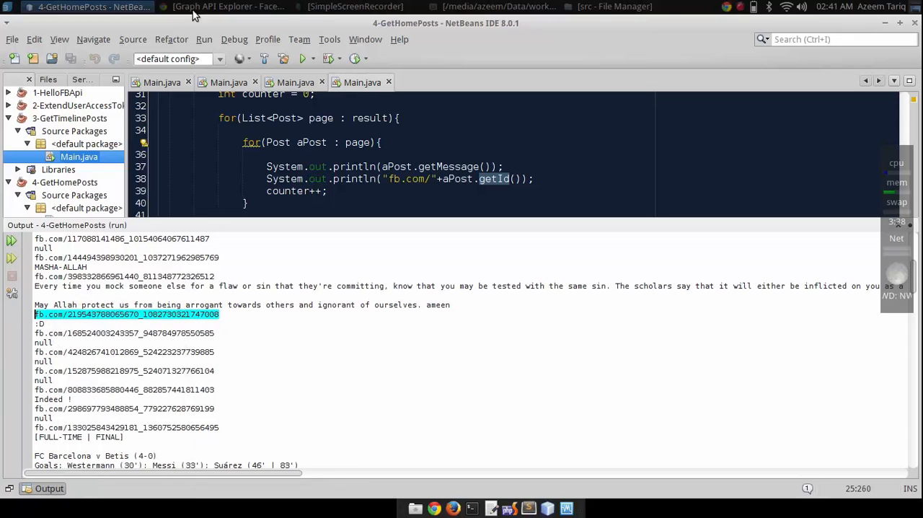
click(228, 6)
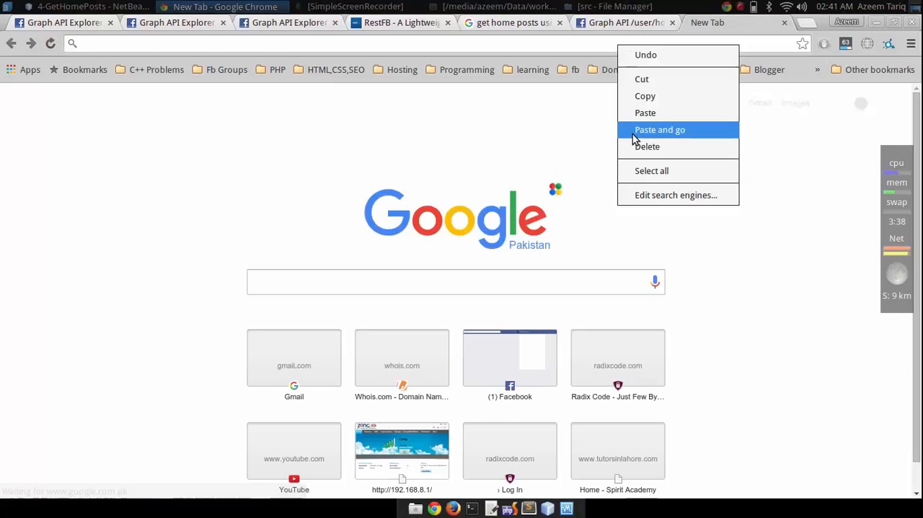
Paste and go with the copied fb.com link in a new Chrome tab.
click(660, 129)
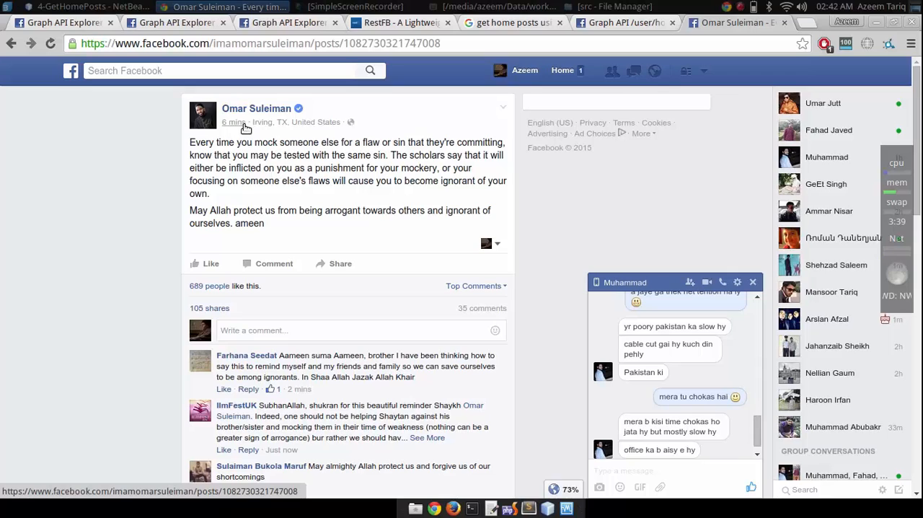
mouse_move(234, 121)
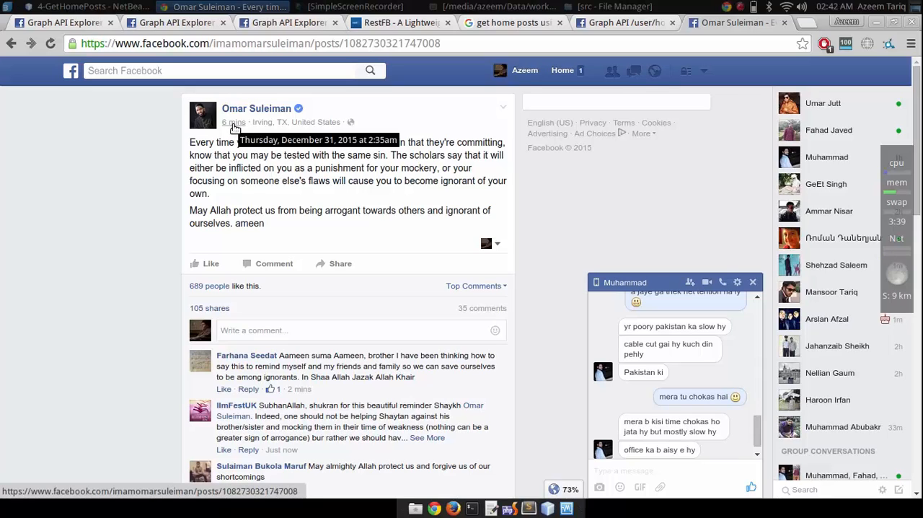